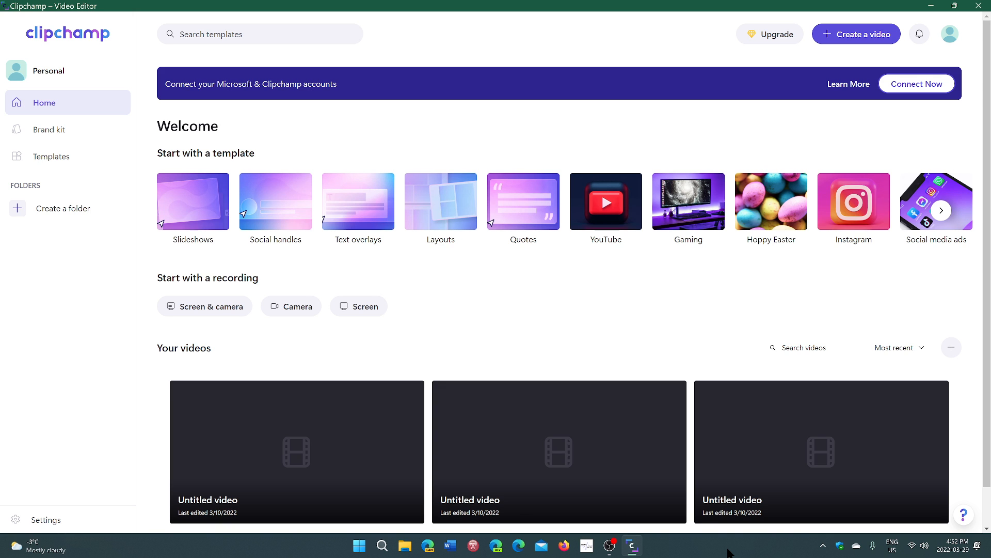
mouse_move(445, 230)
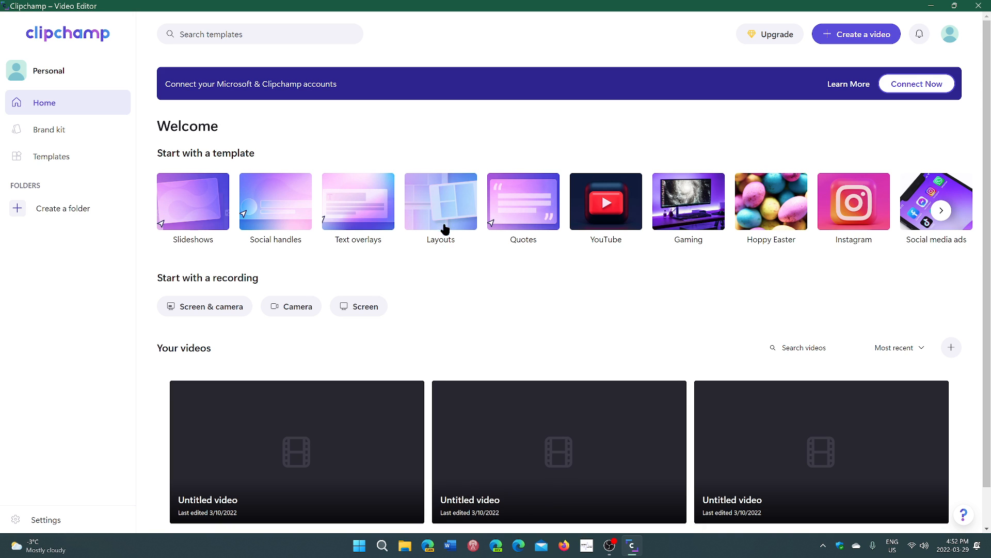
Open the Quotes template collection from the Home page's template thumbnails.
left_click(523, 201)
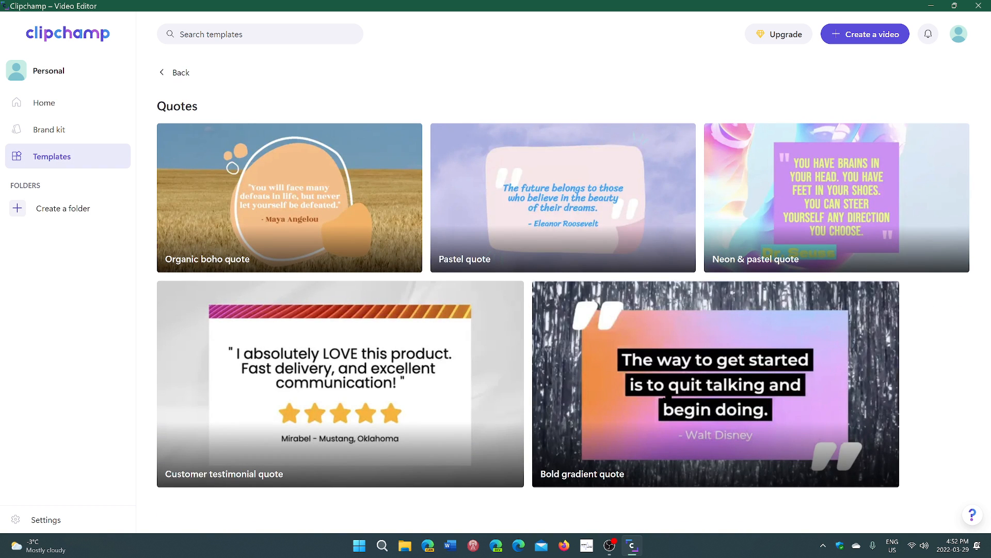
left_click(715, 383)
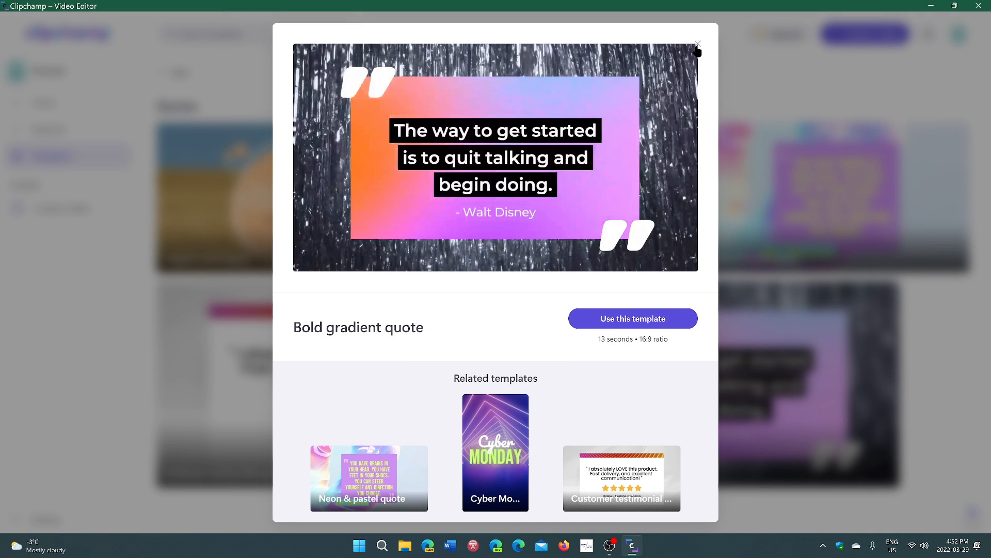
left_click(698, 43)
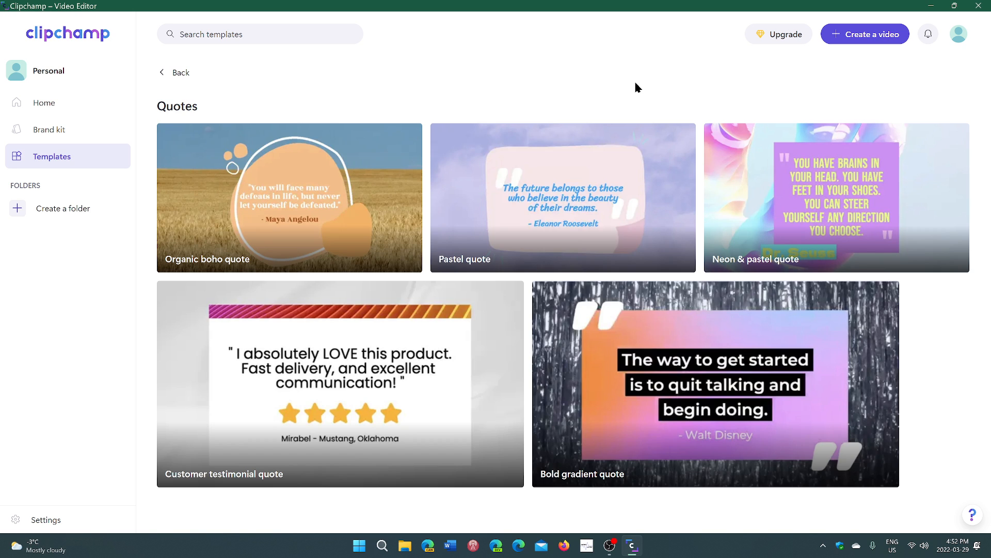
mouse_move(784, 34)
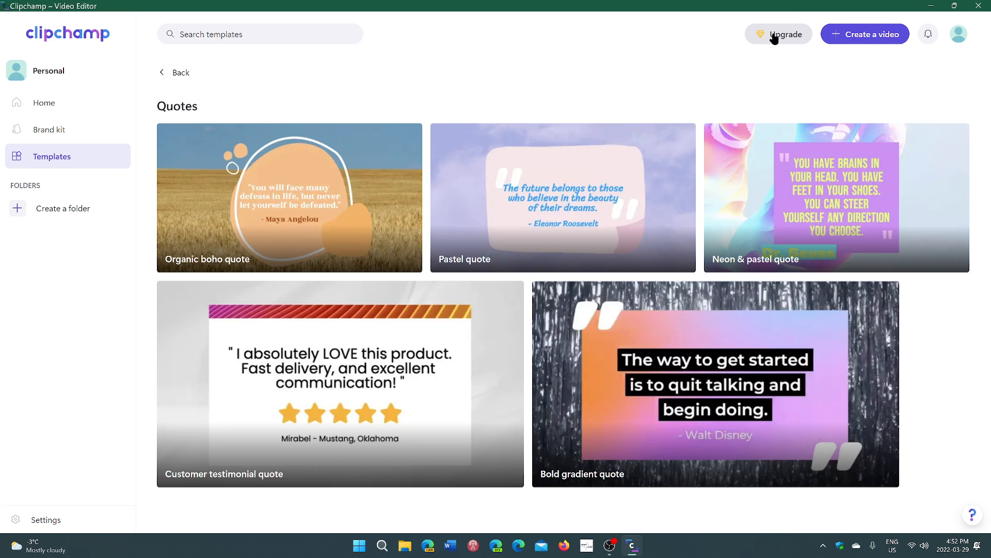
left_click(786, 34)
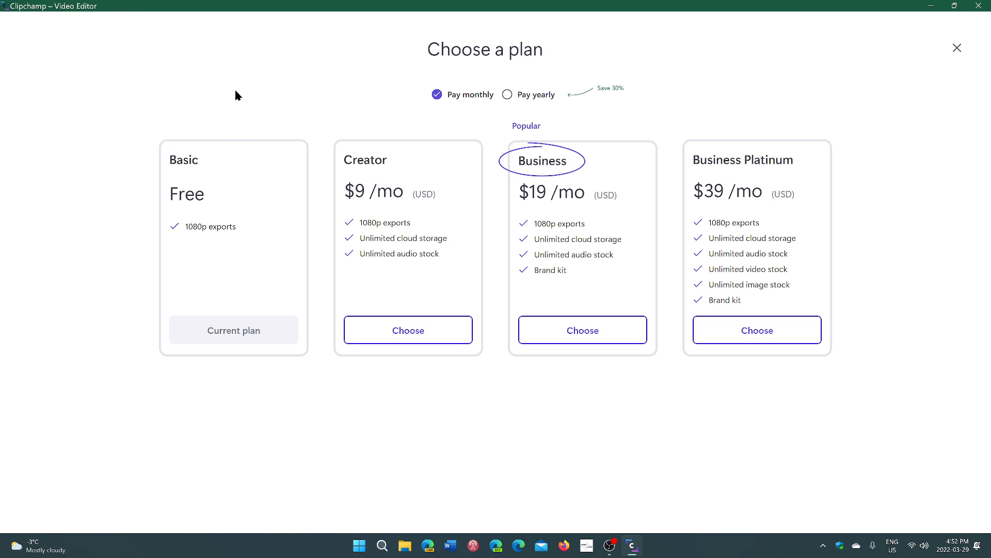
mouse_move(232, 276)
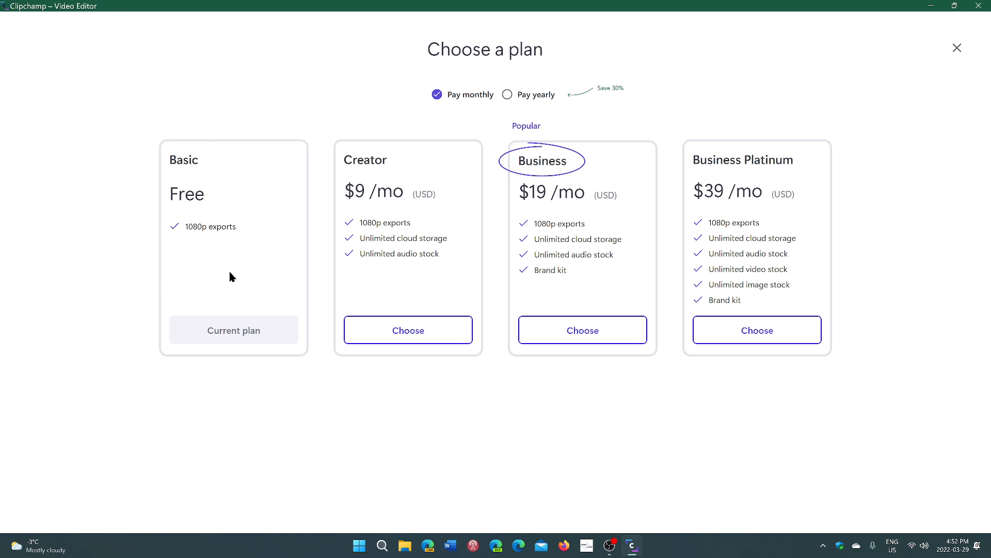
mouse_move(262, 229)
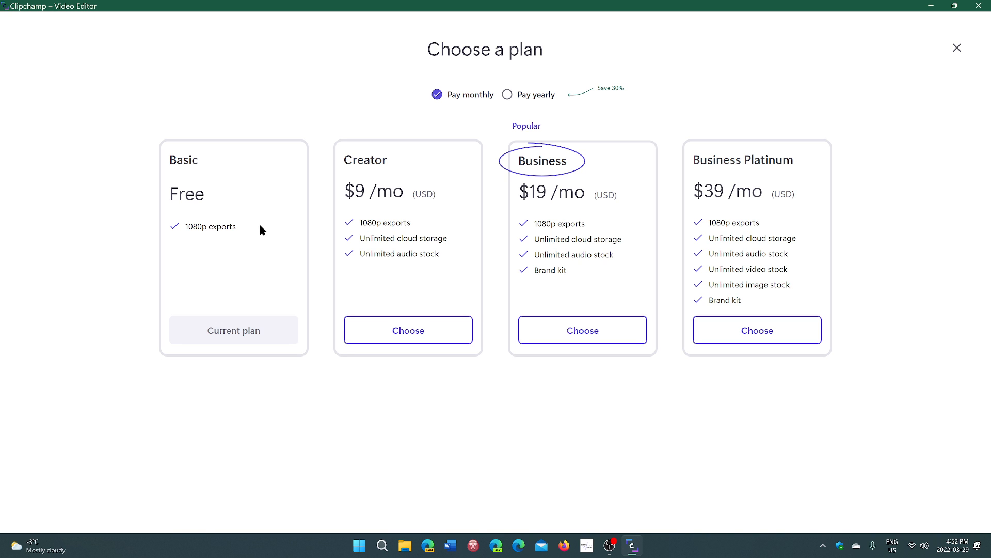
mouse_move(484, 16)
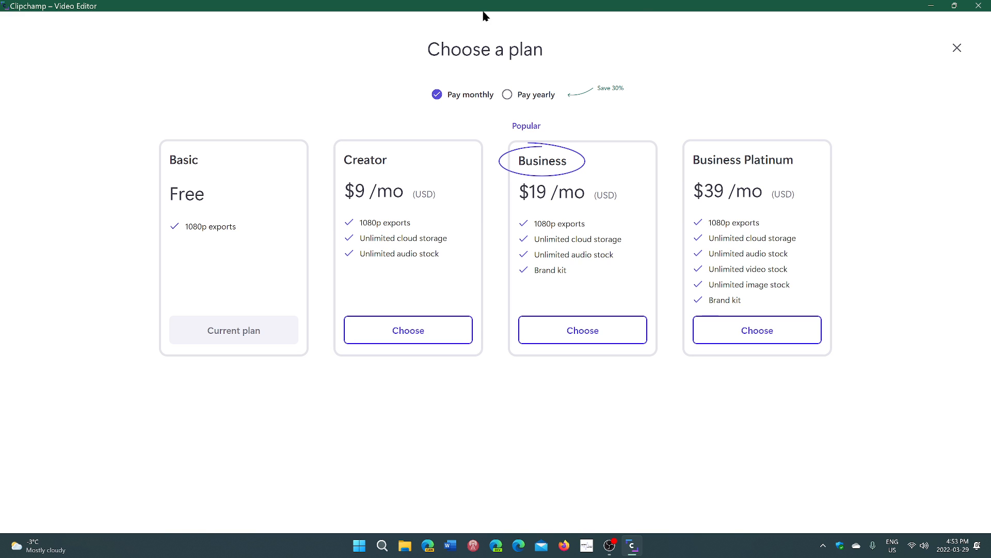
mouse_move(668, 490)
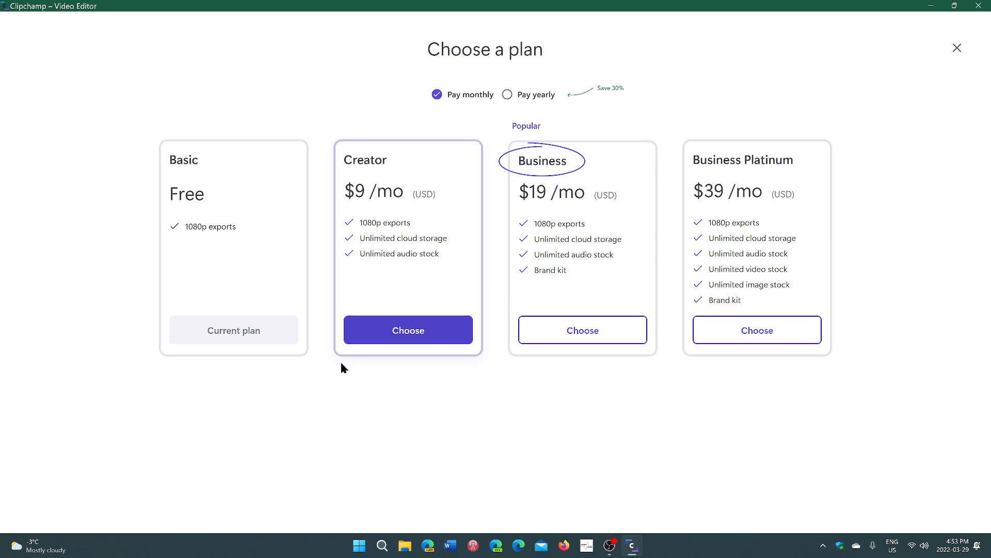
mouse_move(314, 21)
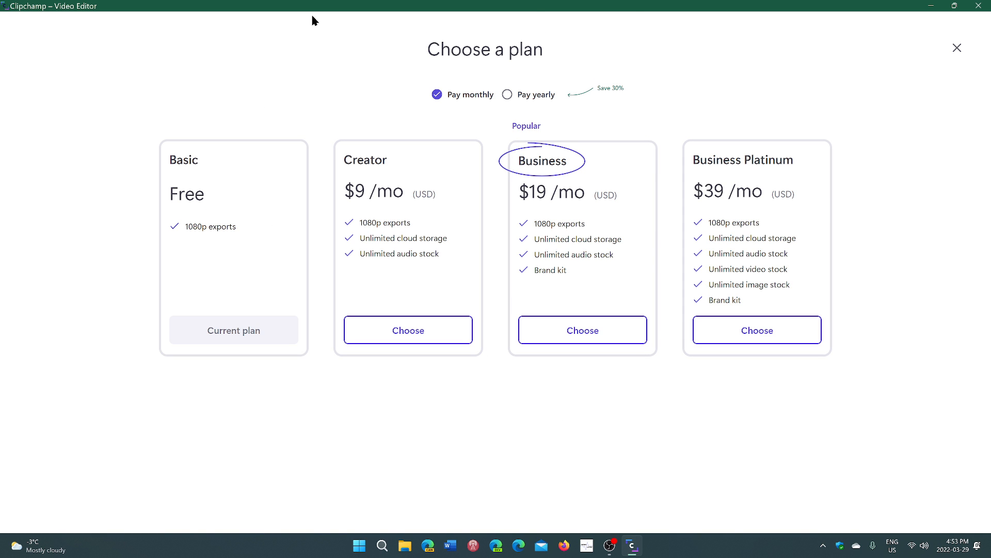
mouse_move(258, 246)
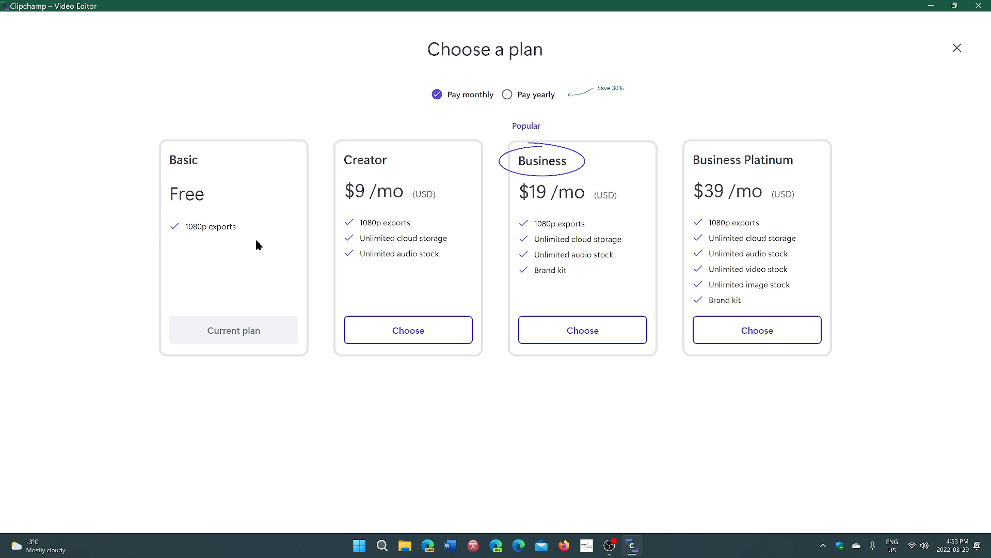
mouse_move(958, 50)
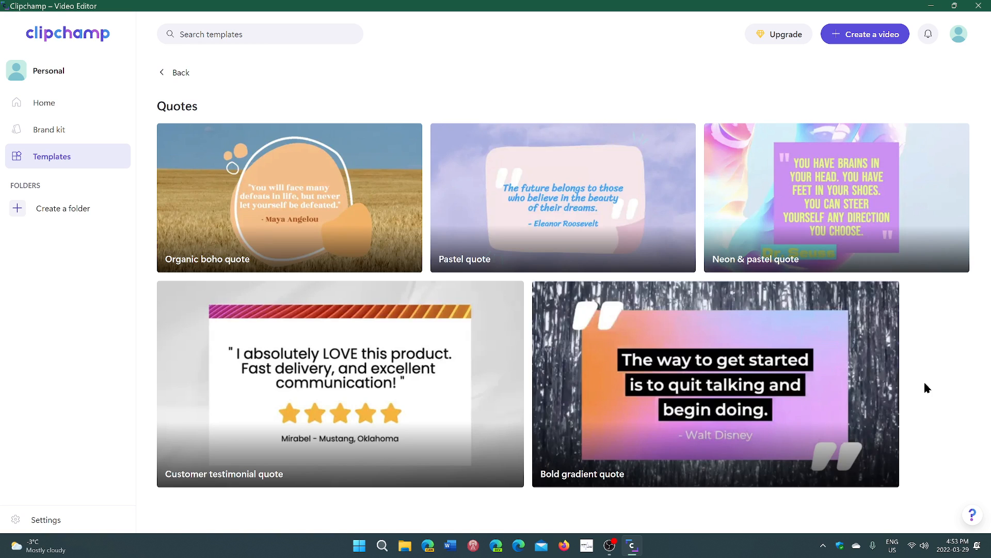
mouse_move(784, 61)
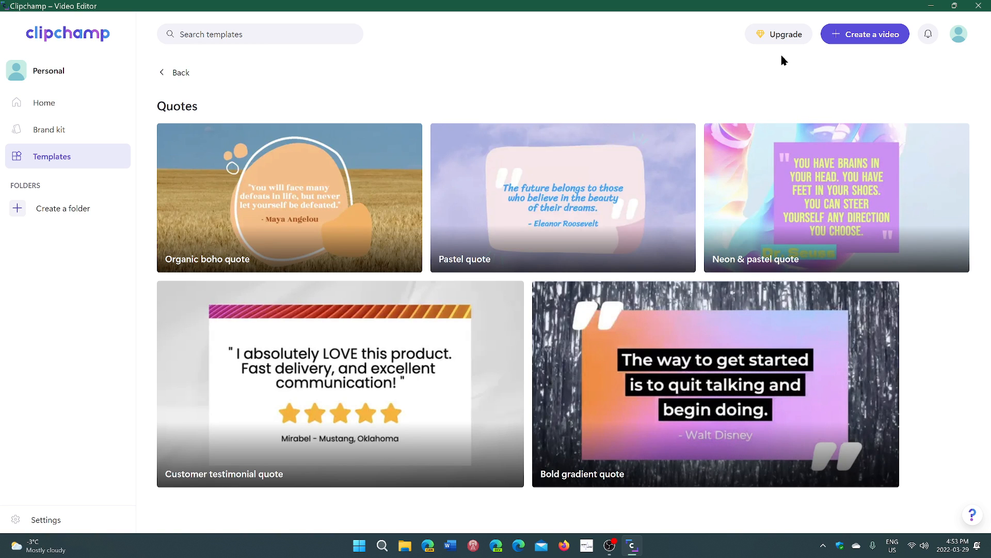
left_click(778, 34)
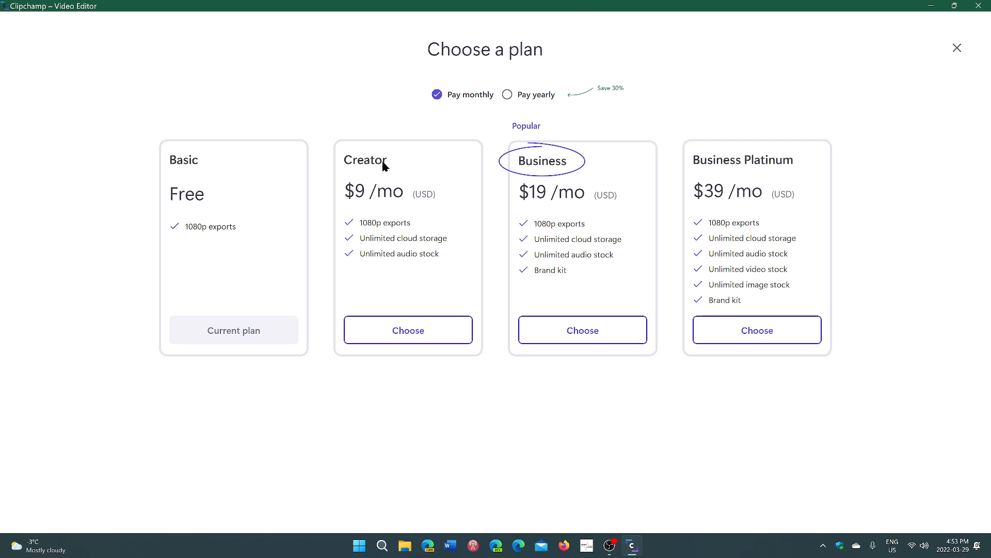
mouse_move(723, 428)
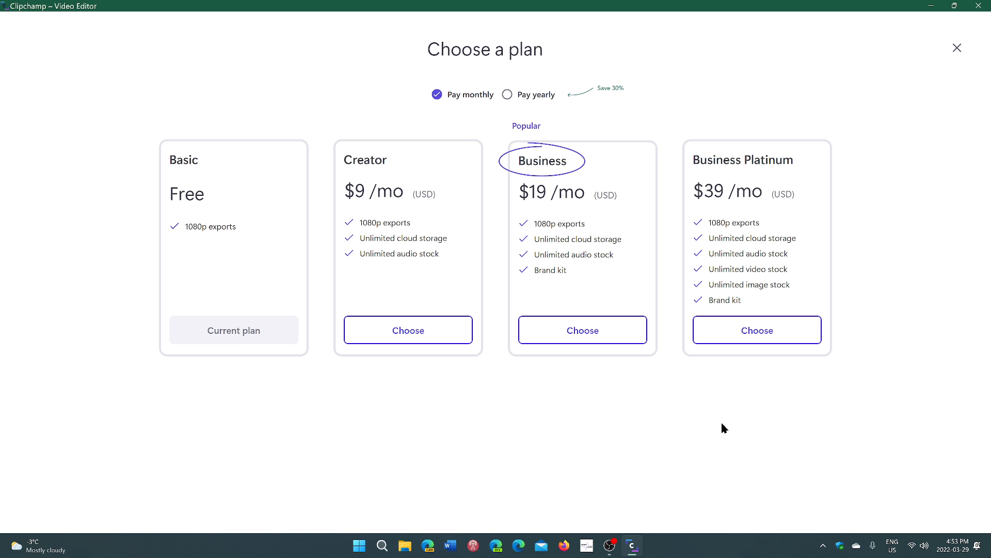
left_click(956, 47)
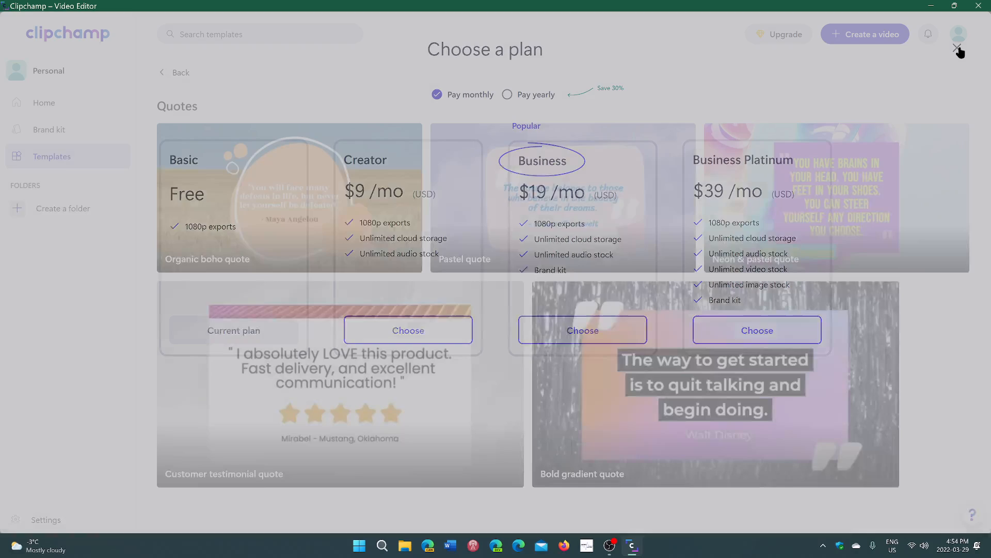
left_click(956, 47)
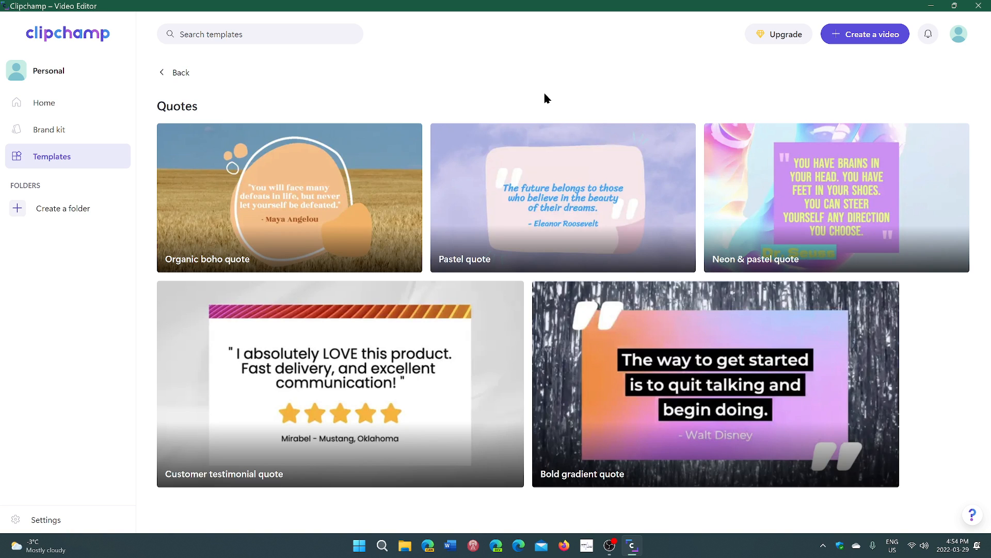
mouse_move(781, 80)
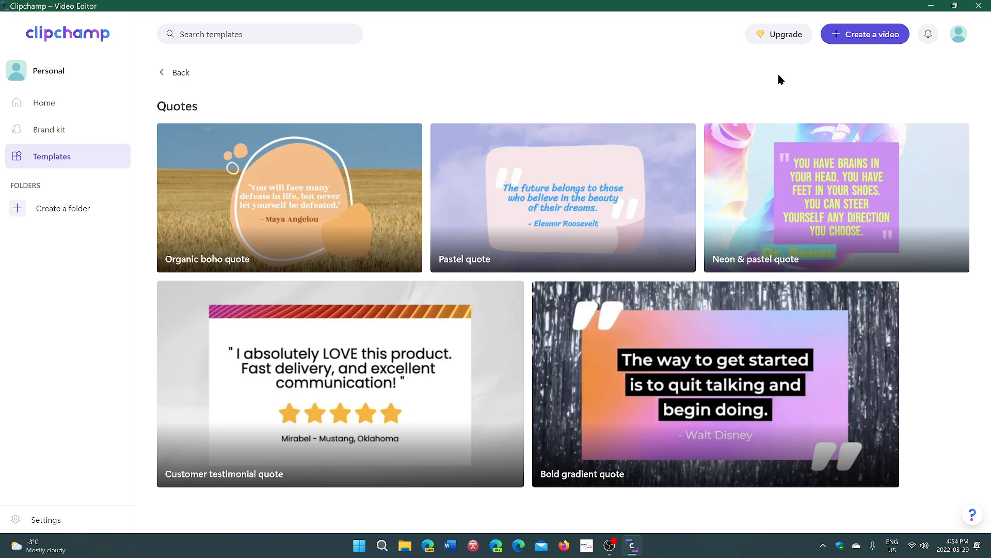
mouse_move(543, 112)
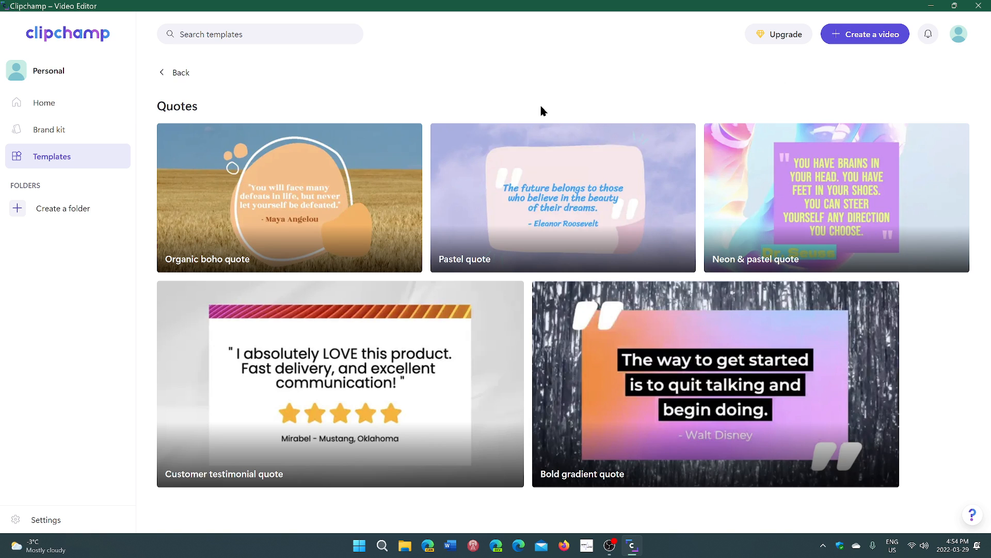
Preview the Organic boho quote template and use it to start a new video project.
left_click(290, 198)
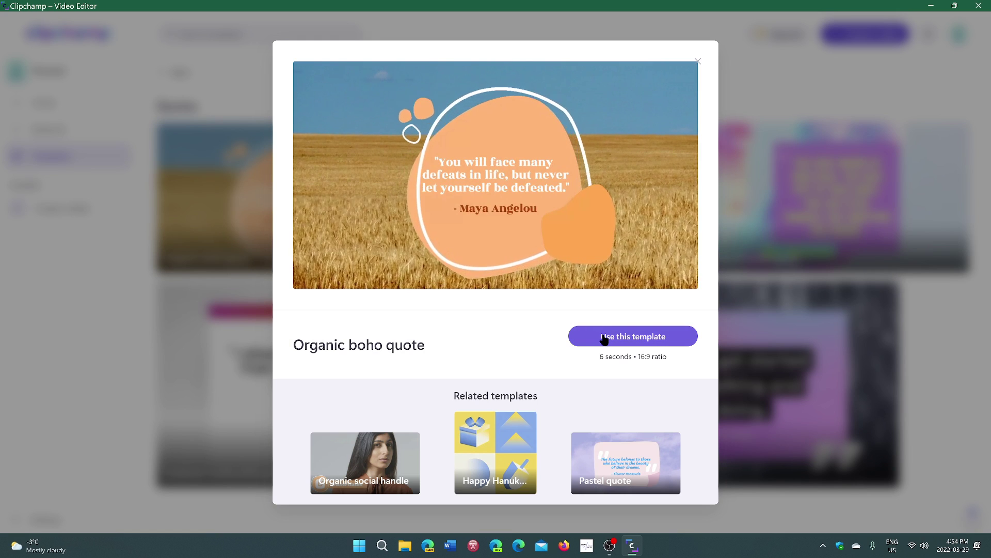
left_click(632, 336)
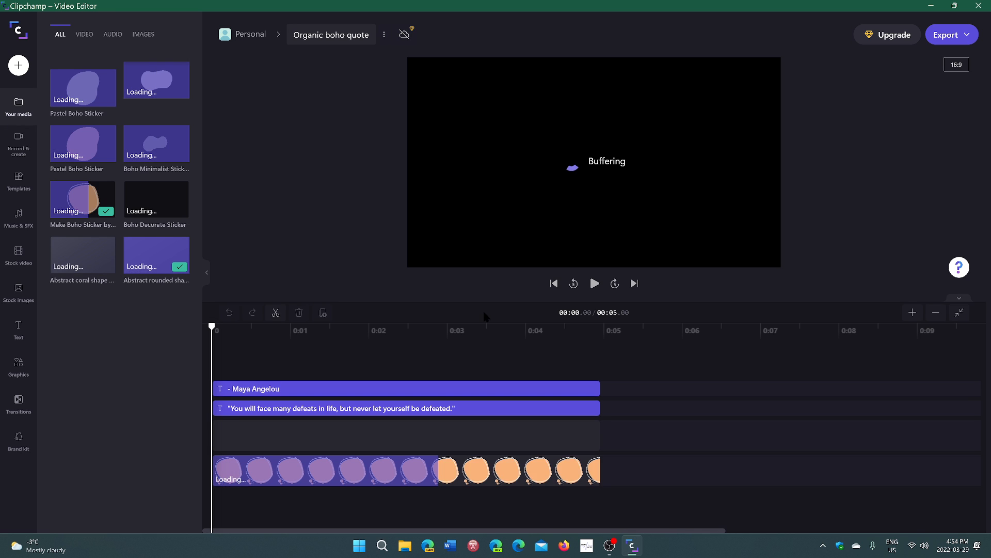